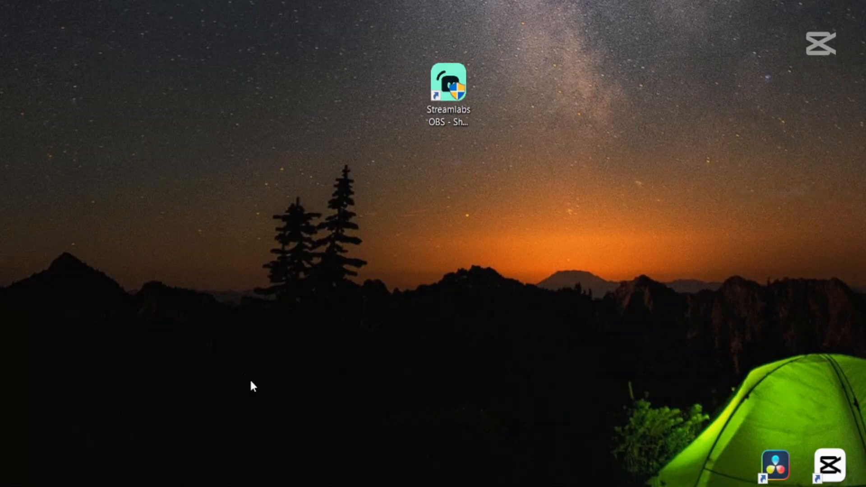
Tick 'Run this program as an administrator' in the Streamlabs OBS shortcut's Compatibility properties
click(451, 86)
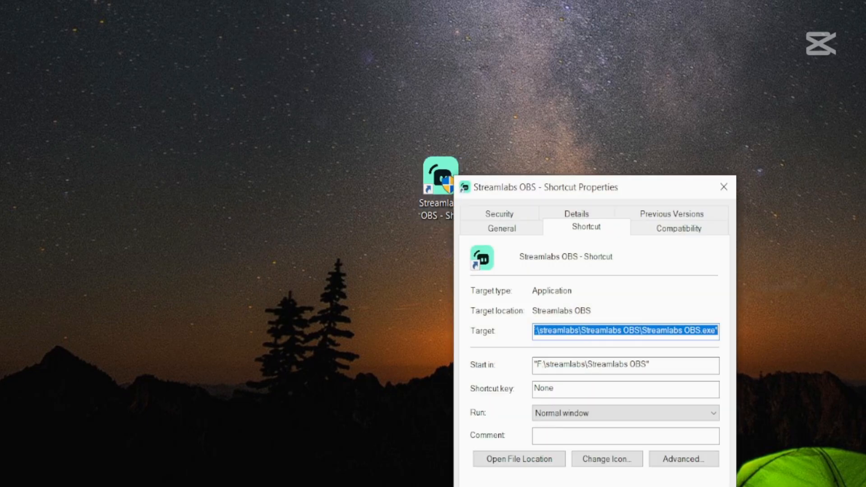
drag(591, 187, 602, 42)
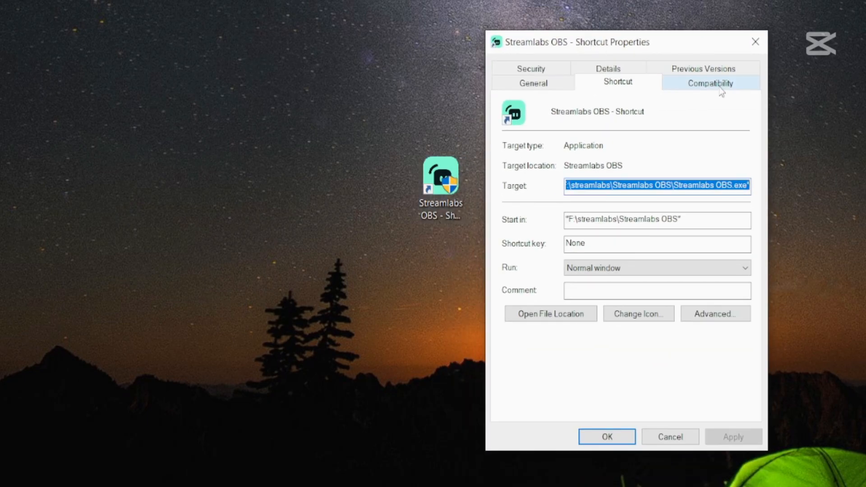
click(710, 83)
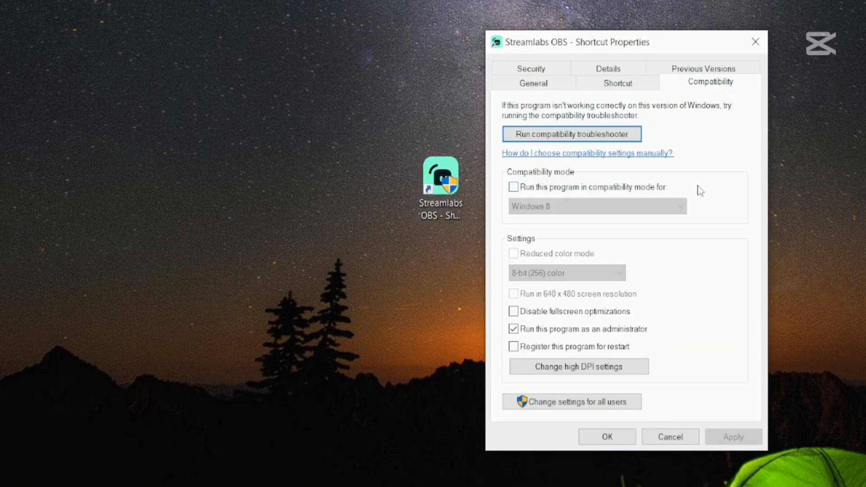
mouse_move(546, 330)
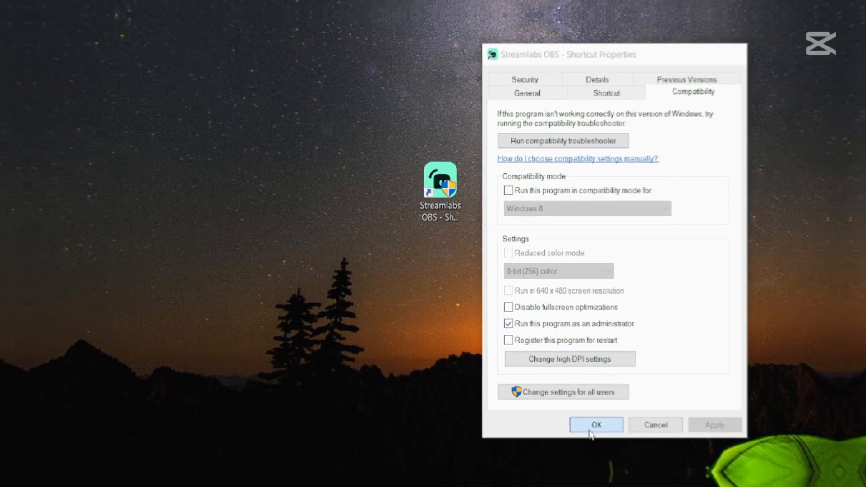
click(596, 424)
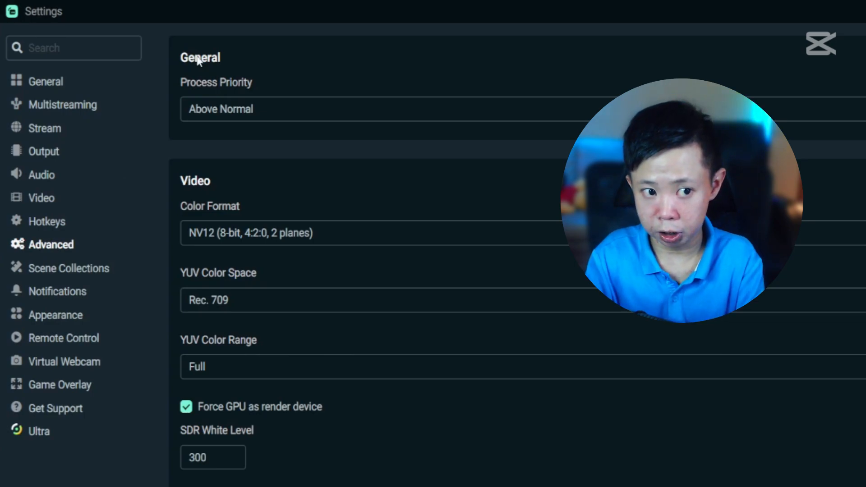
mouse_move(256, 67)
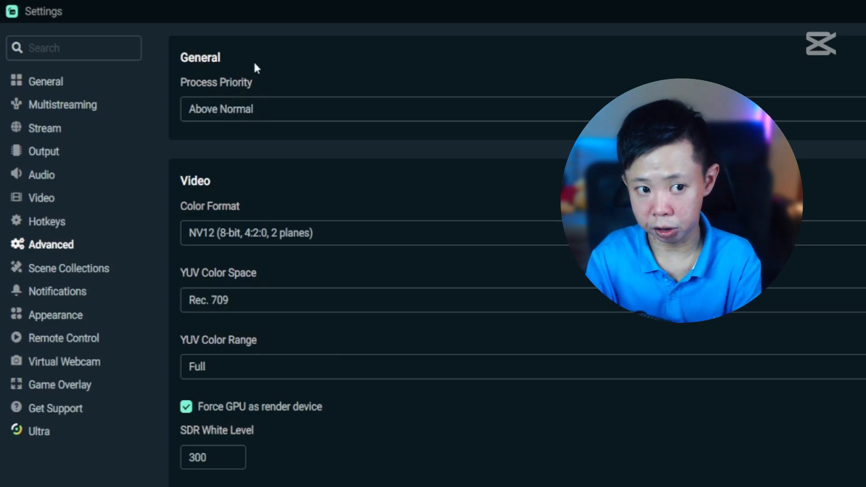